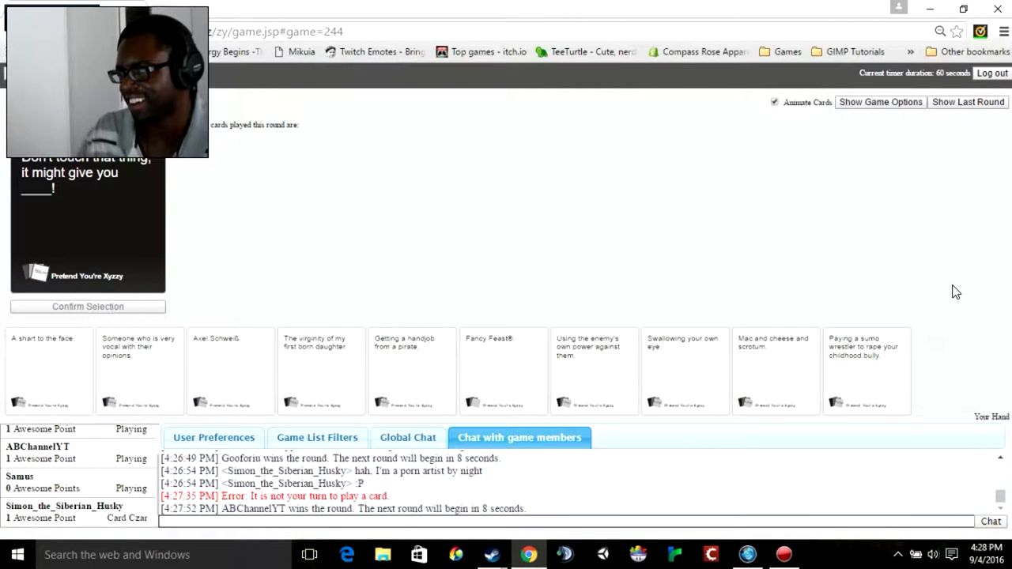
mouse_move(821, 262)
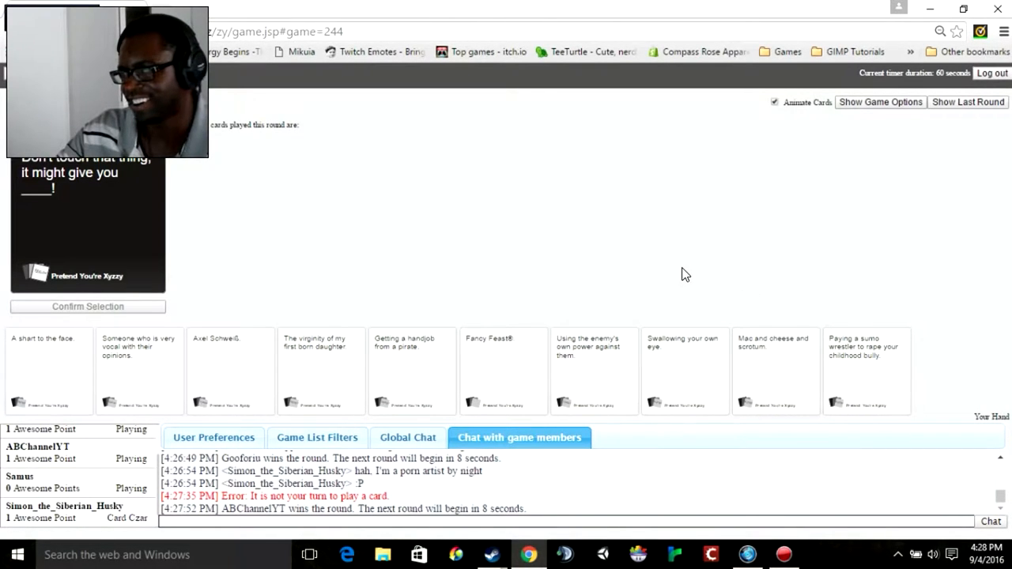
Step: Play the white card 'A shart to the face.' and confirm the selection
left_click(49, 372)
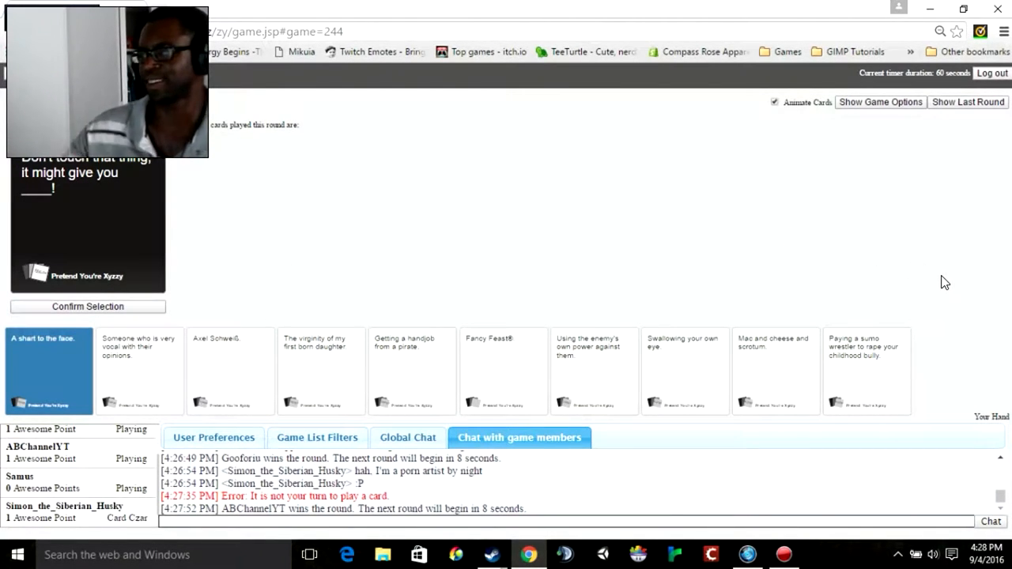
left_click(48, 370)
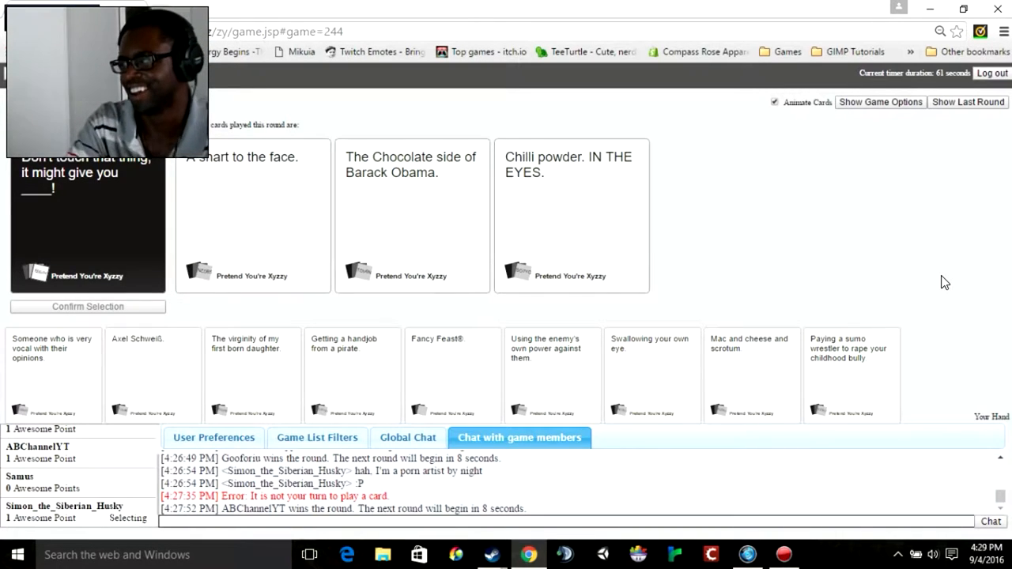
Step: Select a played white card while beginning to judge as Card Czar
left_click(253, 214)
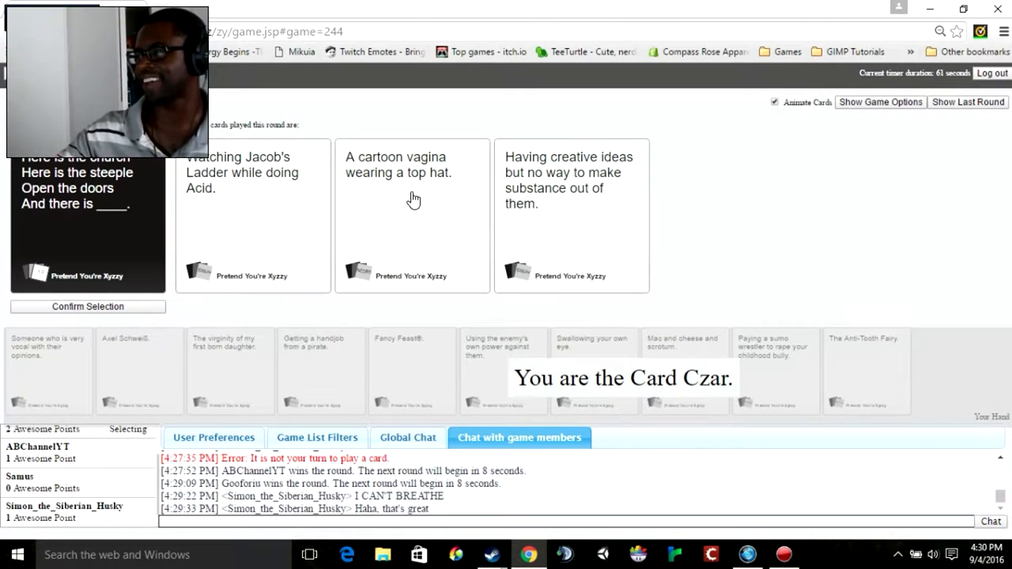
mouse_move(420, 206)
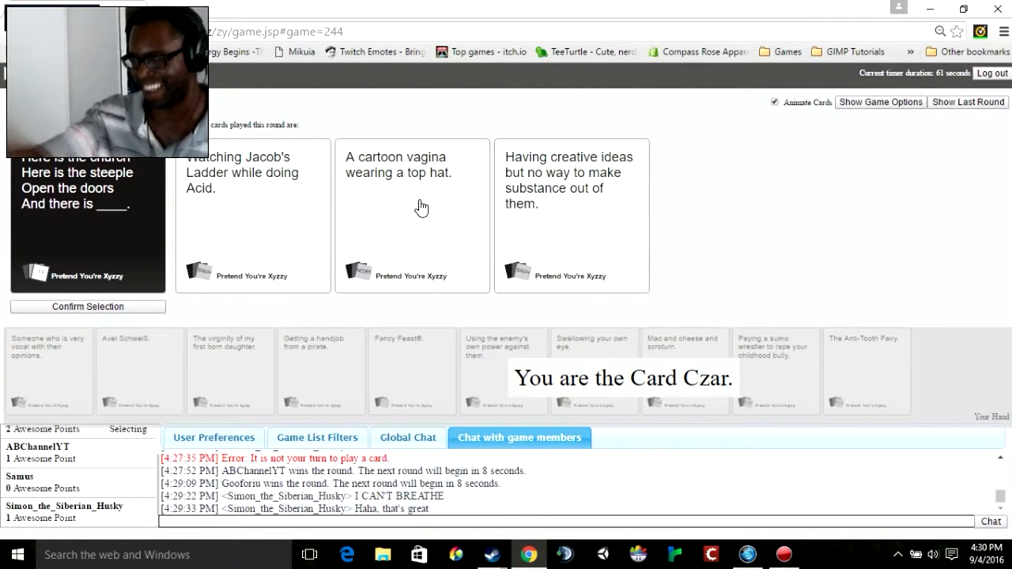
Step: Choose 'A cartoon vagina wearing a top hat.' as the winner and confirm it
left_click(411, 215)
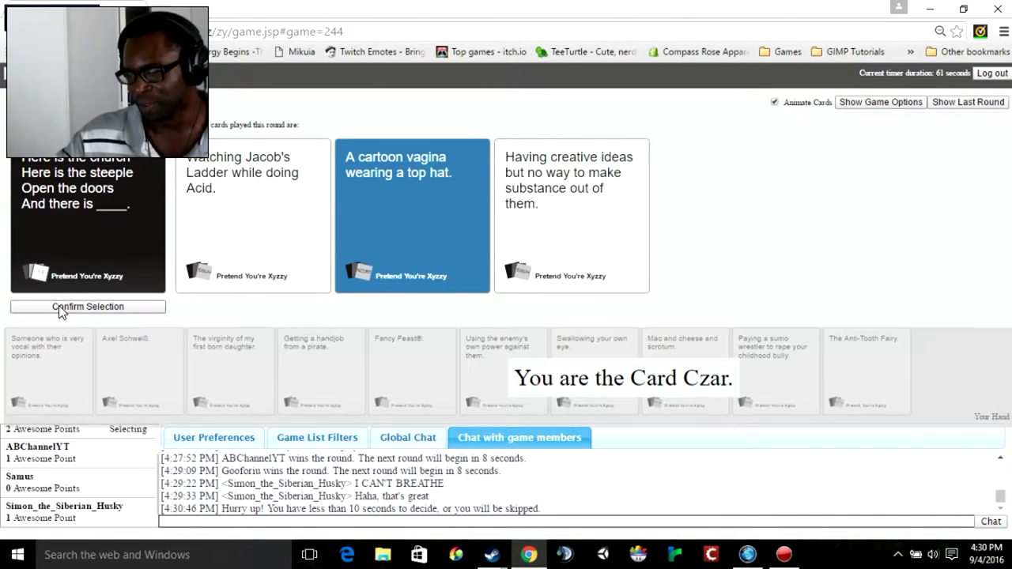
left_click(87, 307)
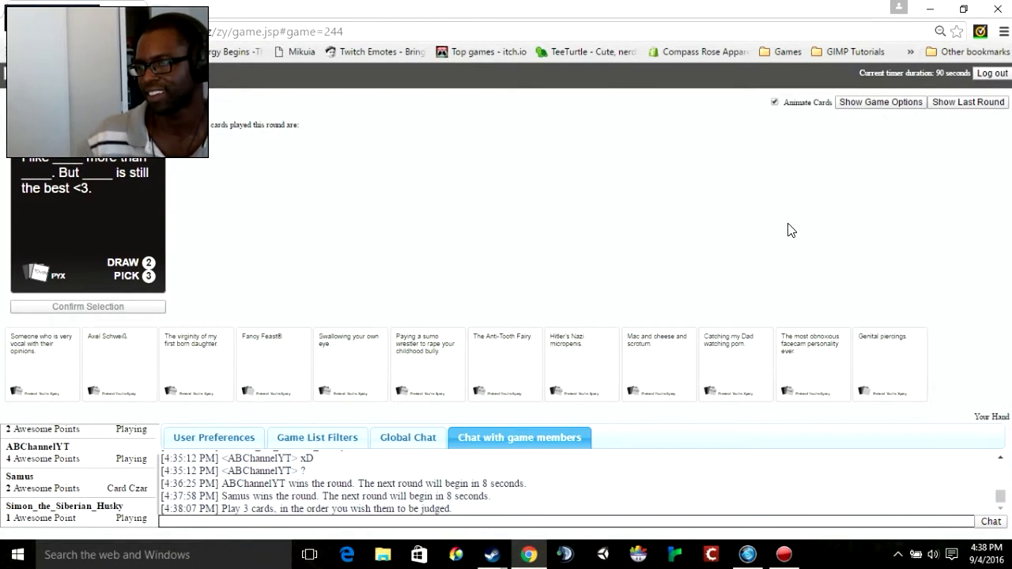
Step: Add the sumo wrestler card as the third answer and submit the pick-three set
left_click(427, 363)
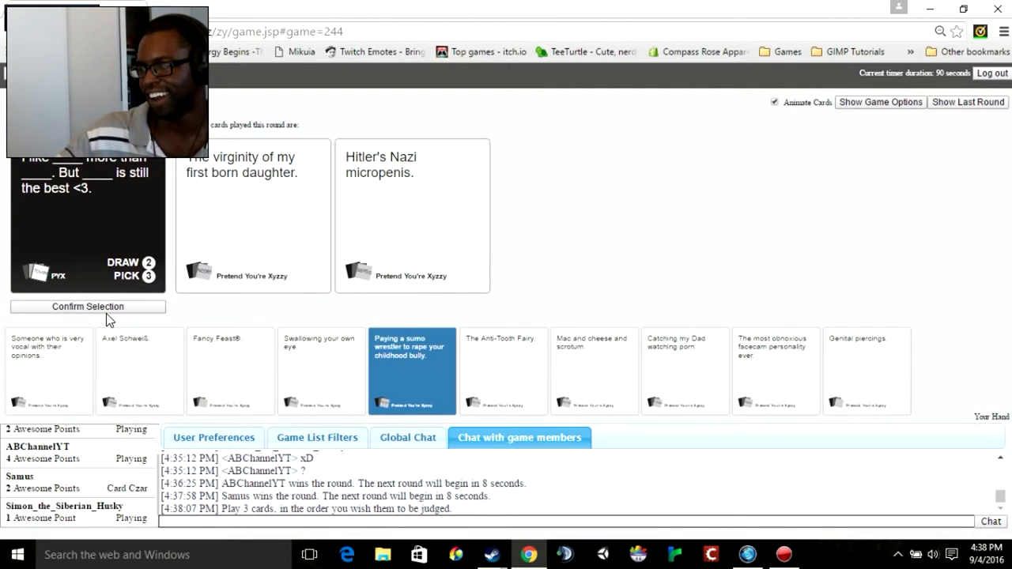
left_click(411, 370)
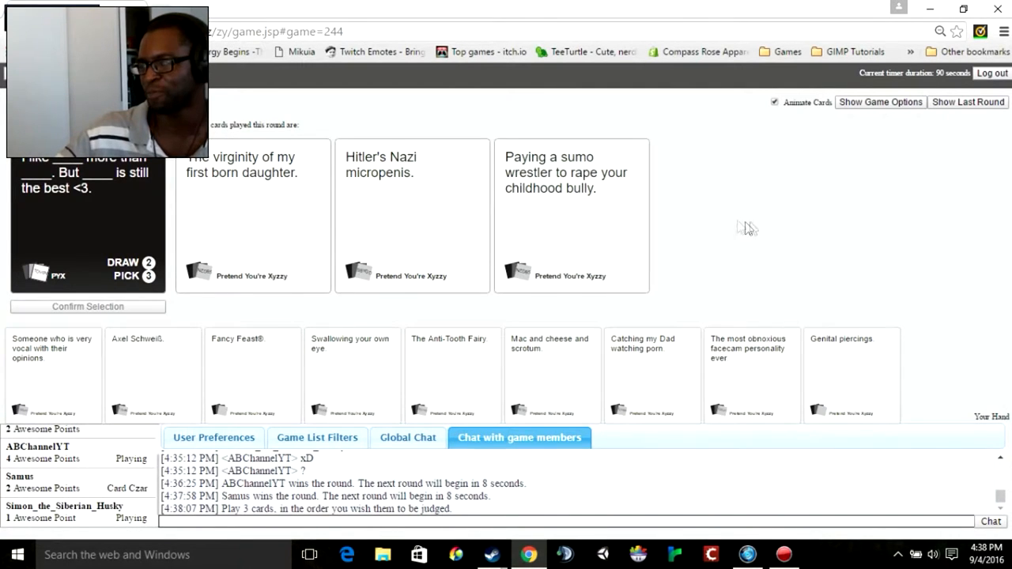
mouse_move(949, 263)
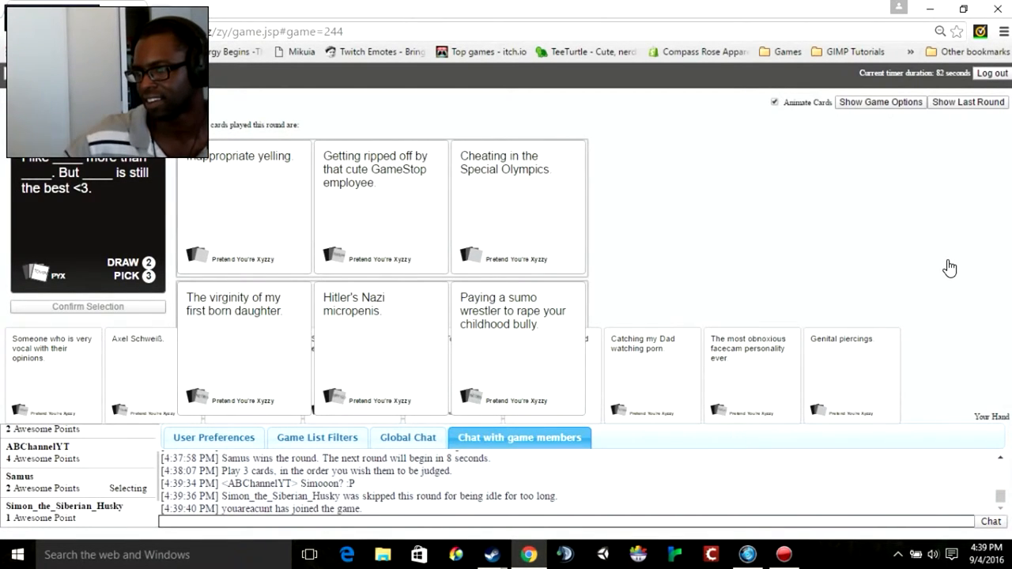
mouse_move(136, 501)
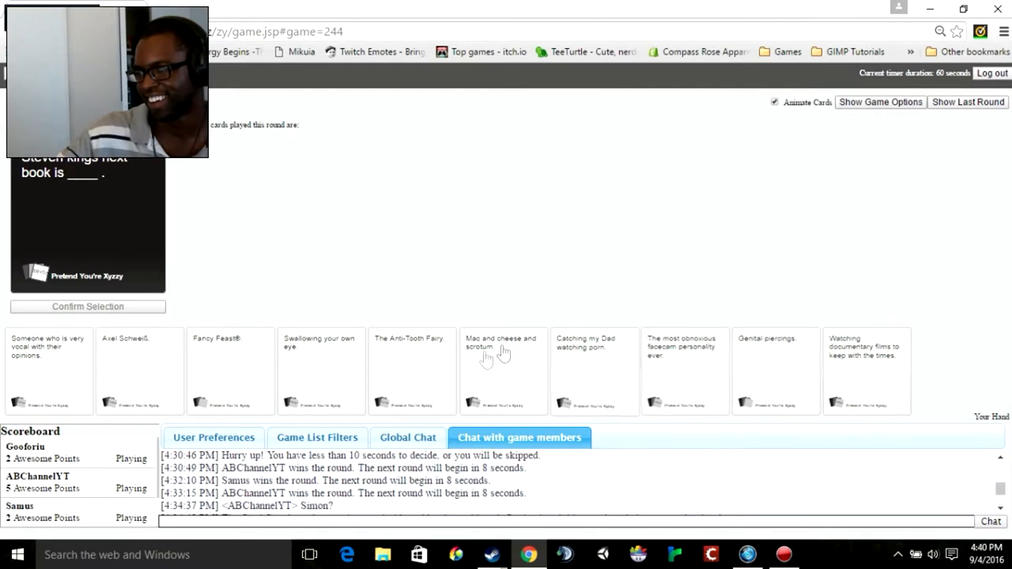
mouse_move(310, 288)
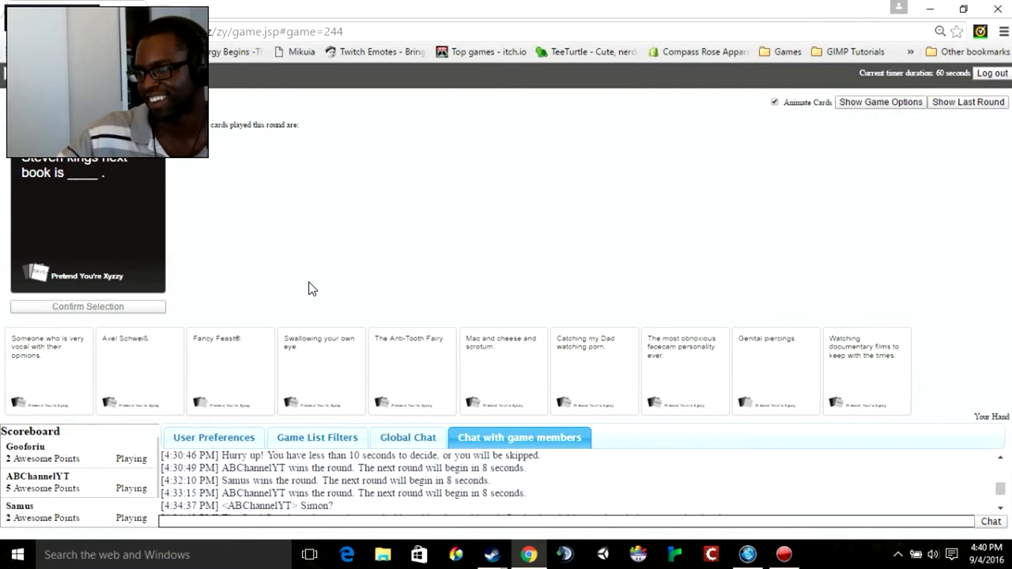
mouse_move(522, 291)
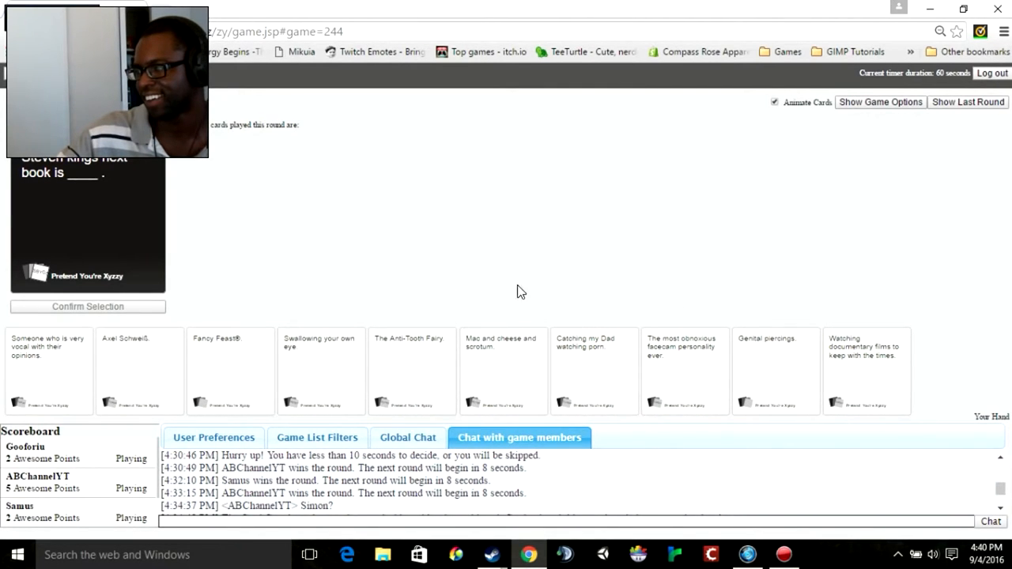
mouse_move(772, 288)
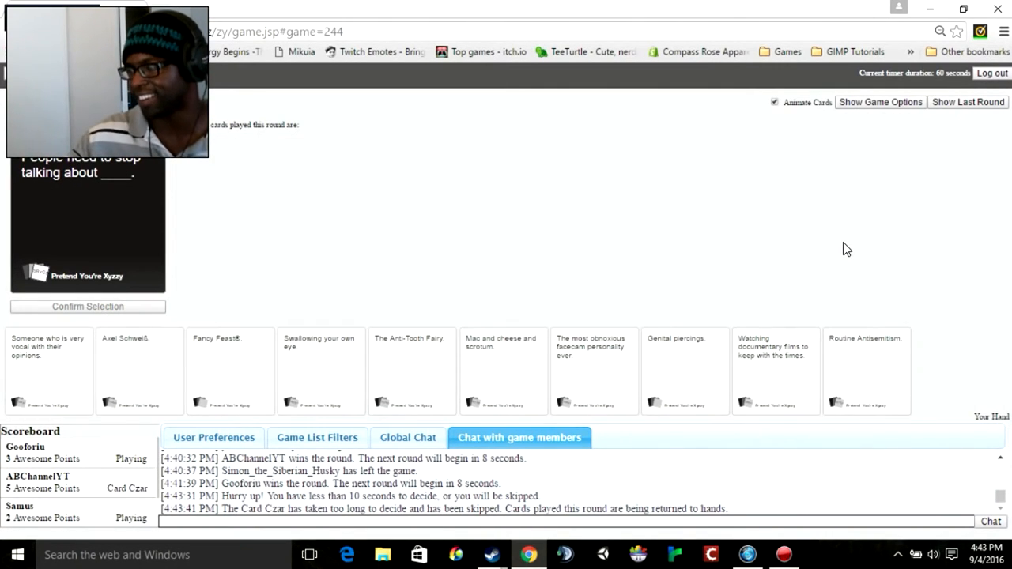
mouse_move(826, 212)
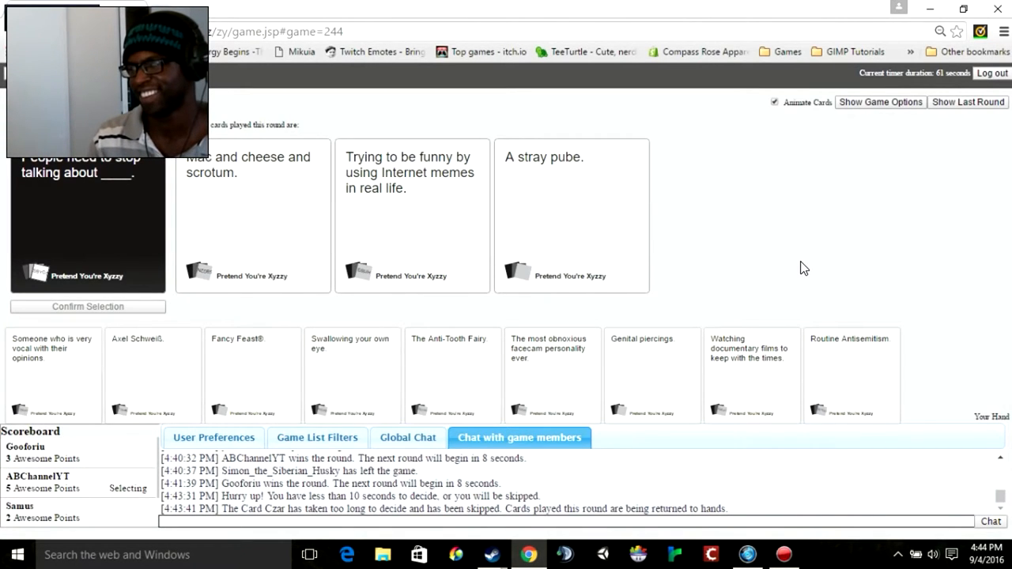
mouse_move(845, 256)
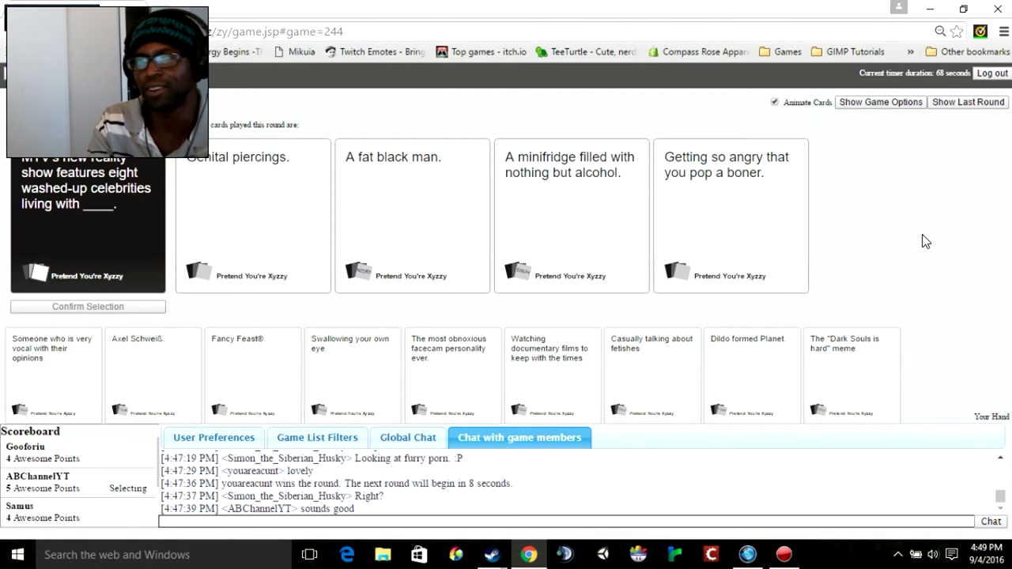
Step: Select 'A fat black man.' as the winning white card for the round
left_click(411, 215)
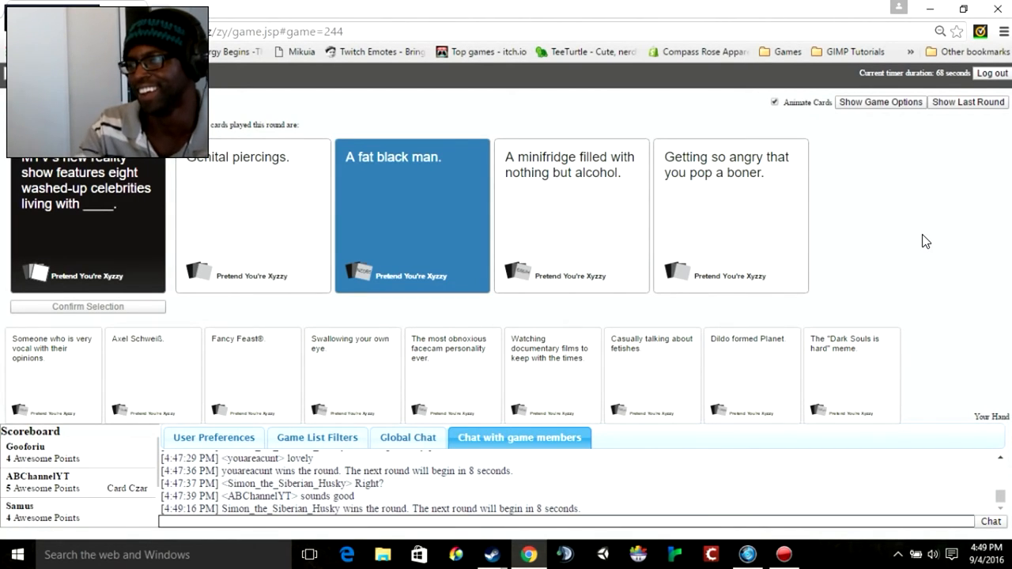